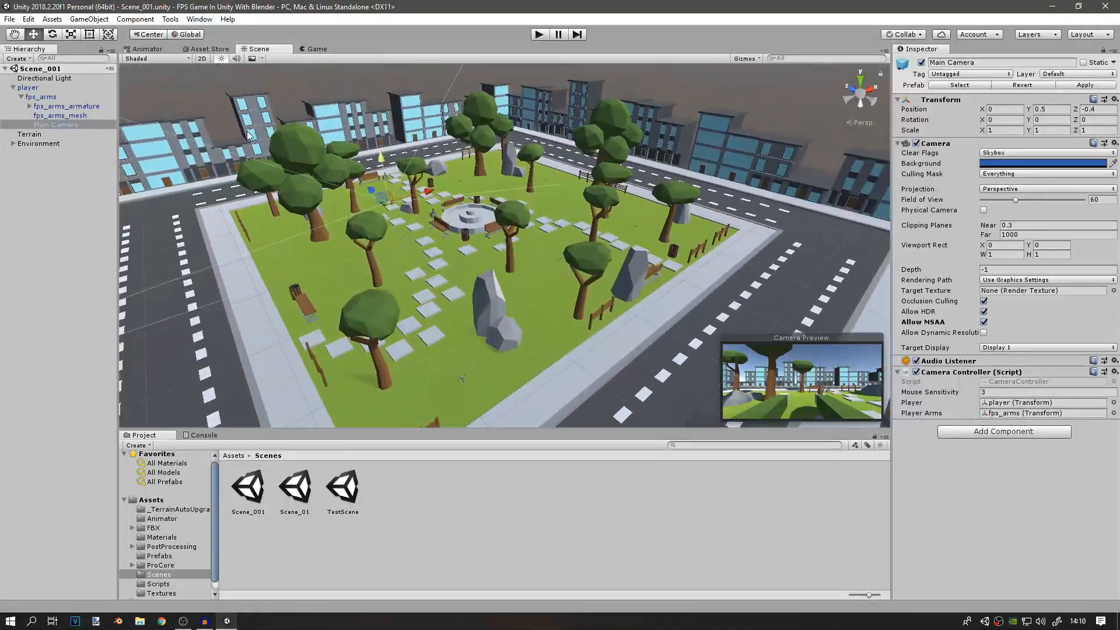
Give the scene's Directional Light a warm orange colour (EF9C55).
{"action": "left_click", "coordinate": [44, 78]}
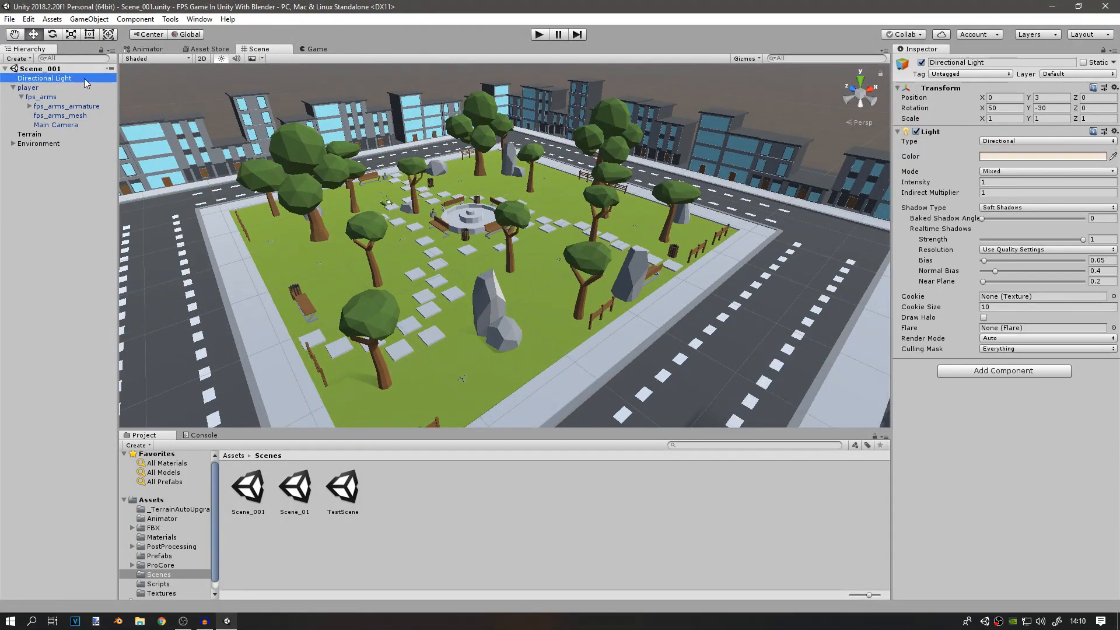
{"action": "left_click", "coordinate": [1043, 155]}
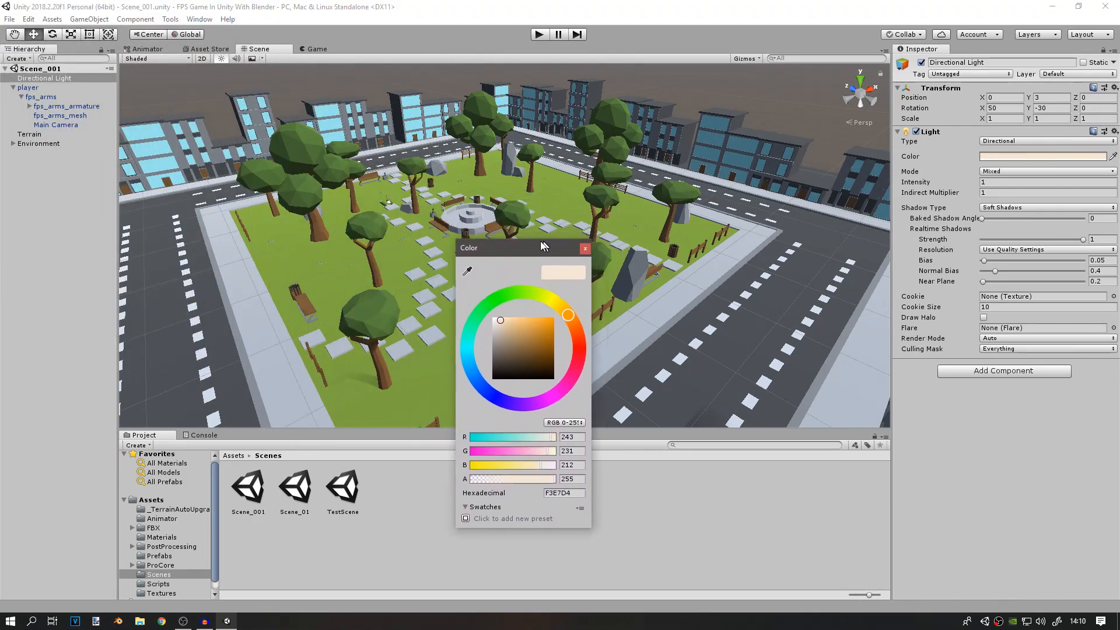
{"action": "left_click", "coordinate": [585, 247]}
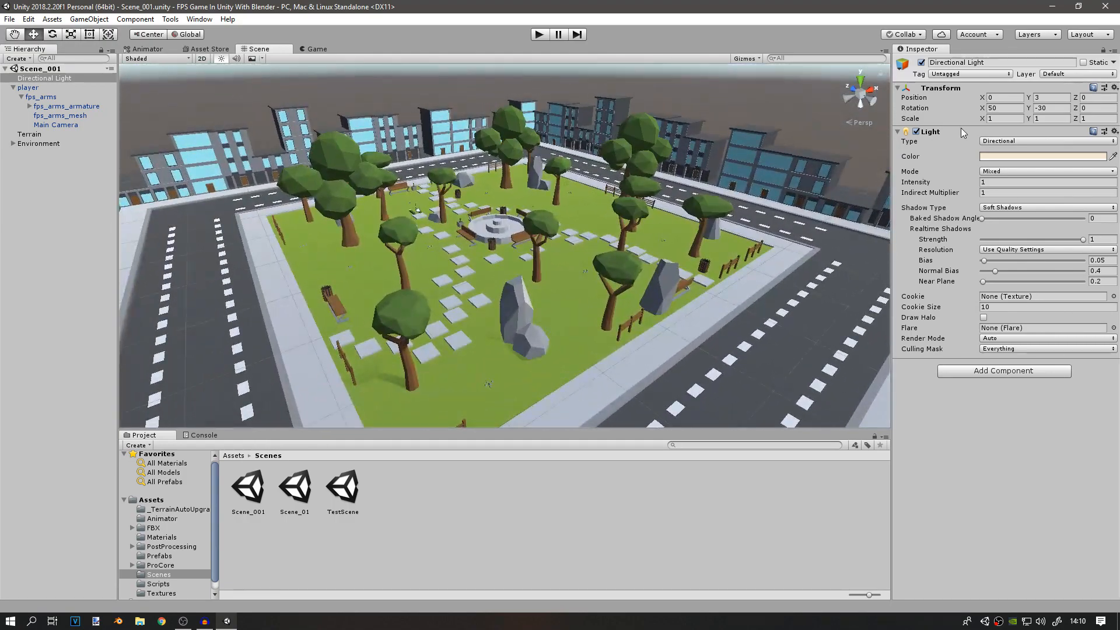
{"action": "left_click", "coordinate": [1046, 155]}
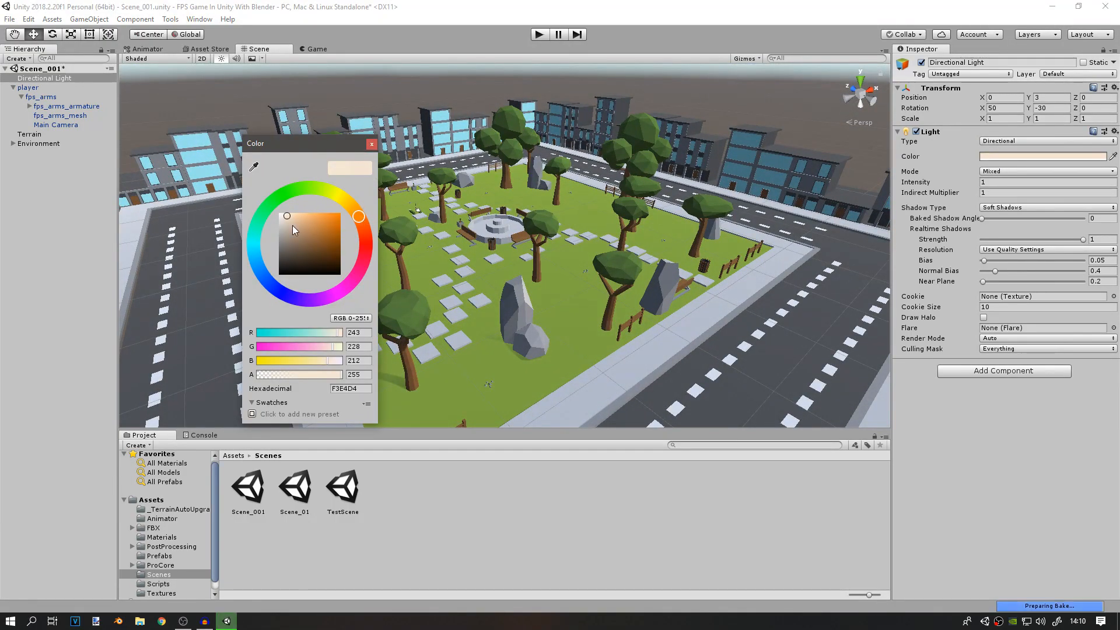
{"action": "left_click", "coordinate": [317, 219]}
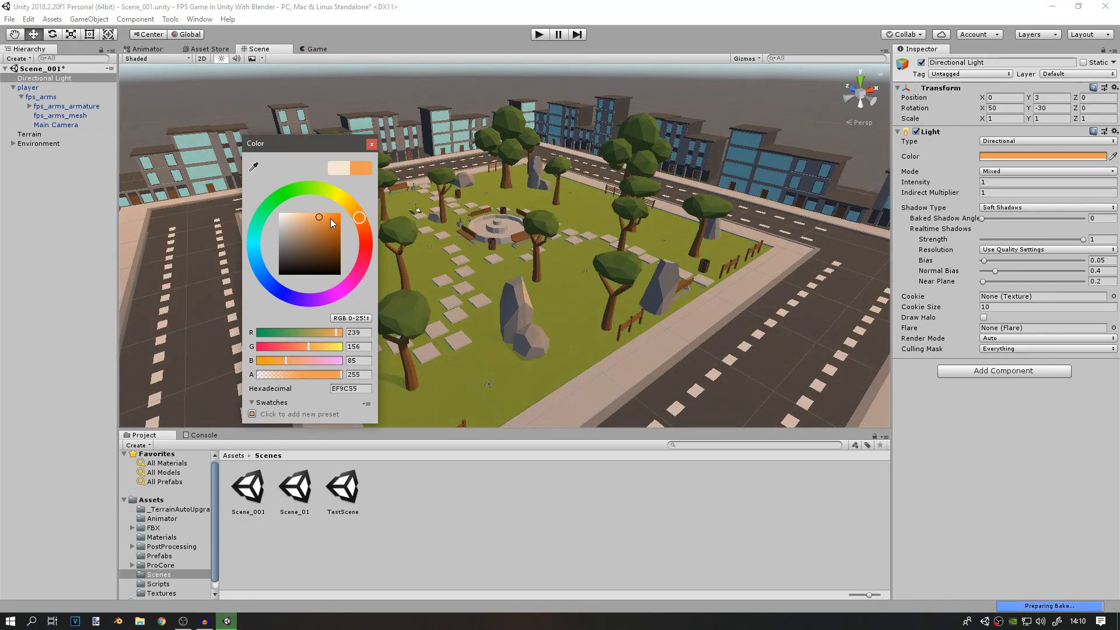
Raise the directional light's Intensity to 1.5.
{"action": "left_click", "coordinate": [320, 219]}
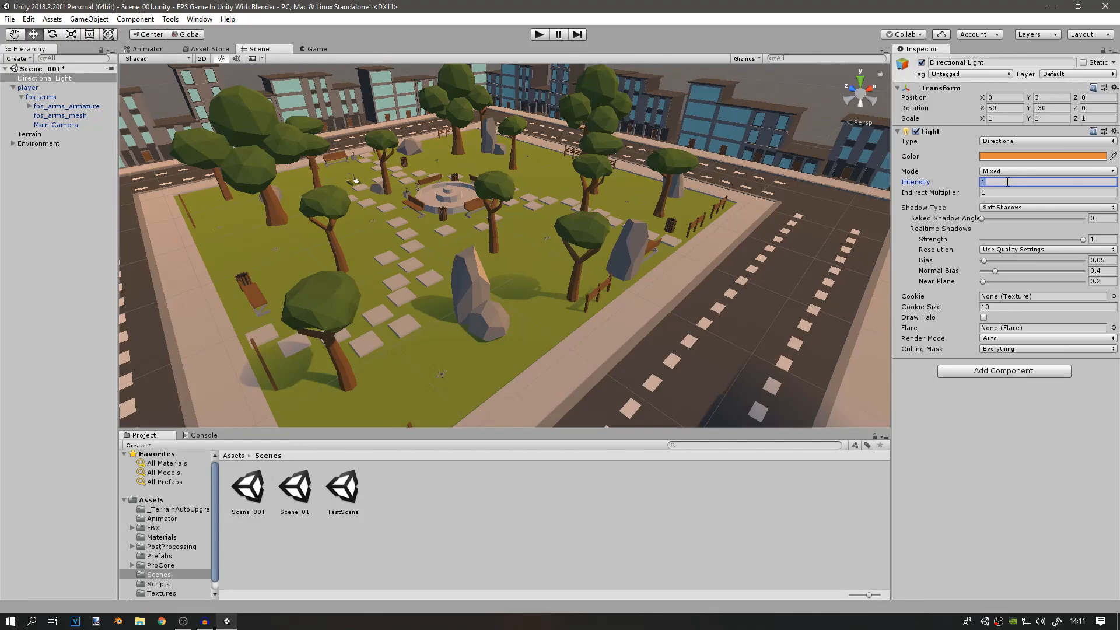
{"action": "type", "text": "1.5"}
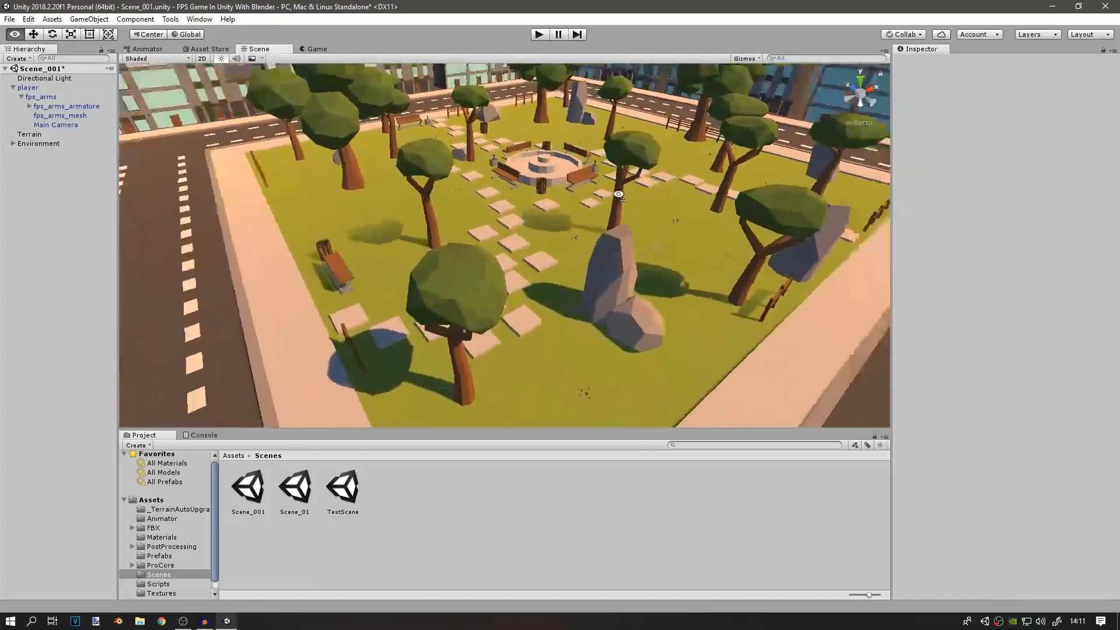
In Project Settings > Quality, set Anti Aliasing to Disabled for the Ultra level.
{"action": "left_click", "coordinate": [26, 18]}
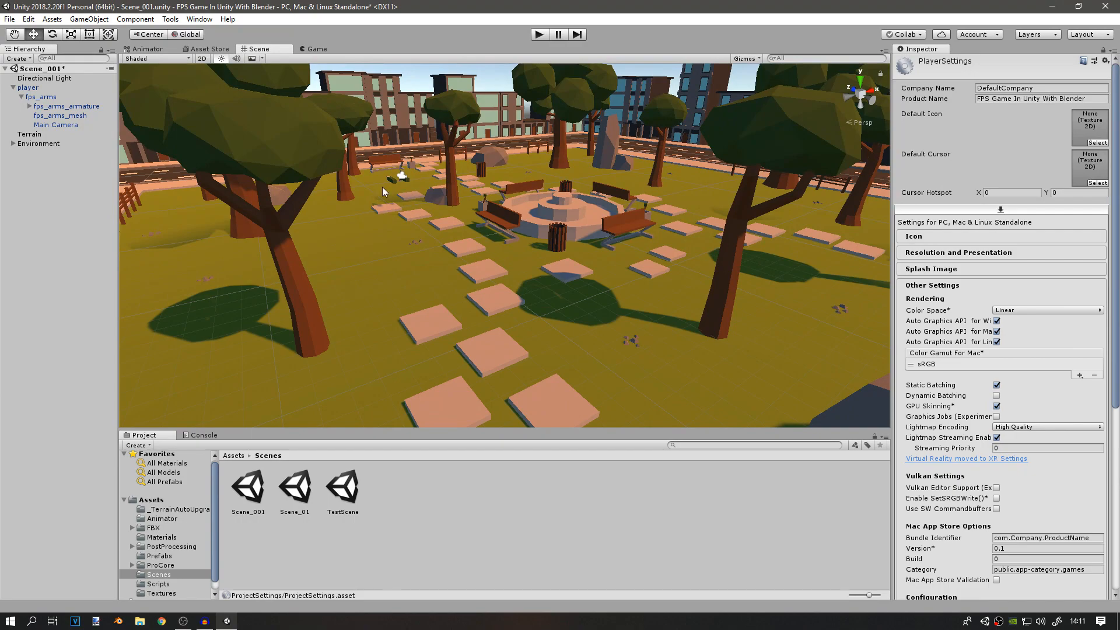
{"action": "left_click", "coordinate": [28, 19]}
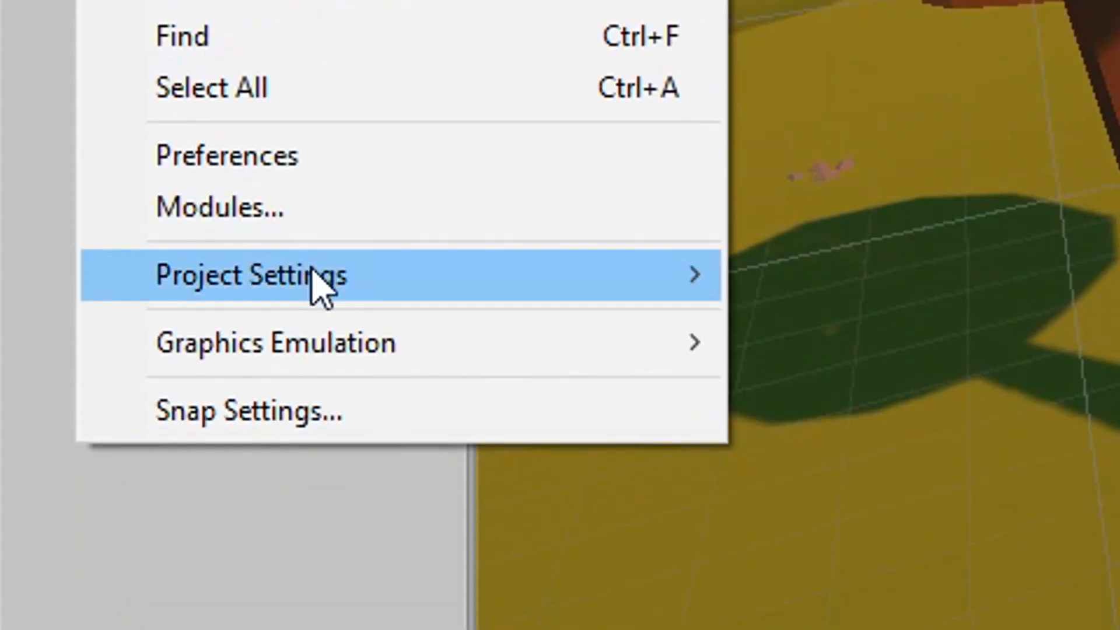
{"action": "left_click", "coordinate": [264, 275]}
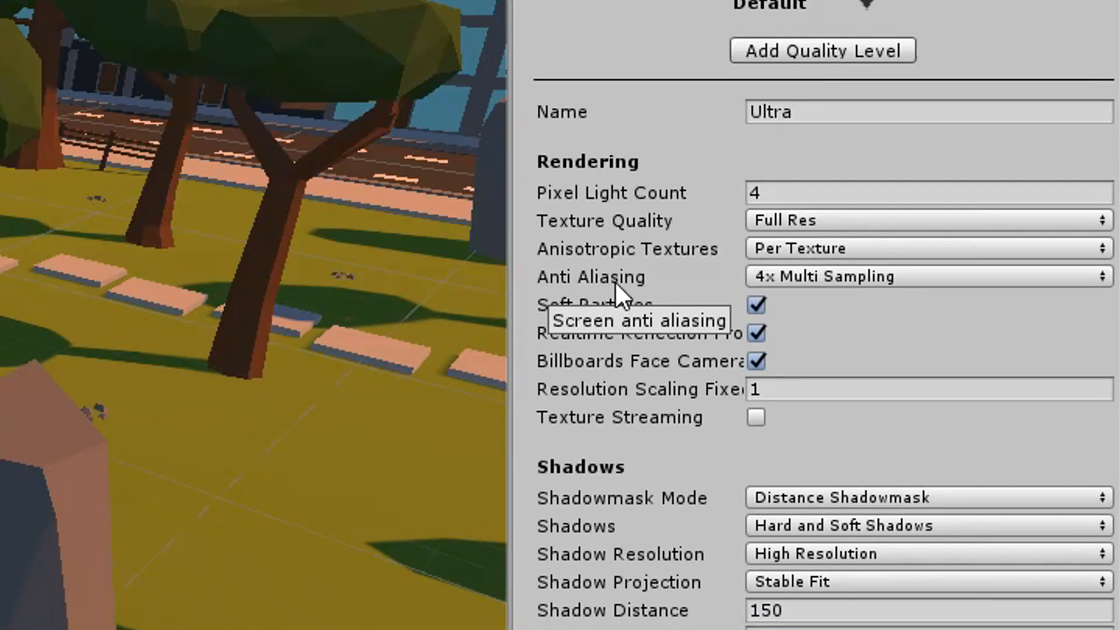
{"action": "left_click", "coordinate": [925, 277]}
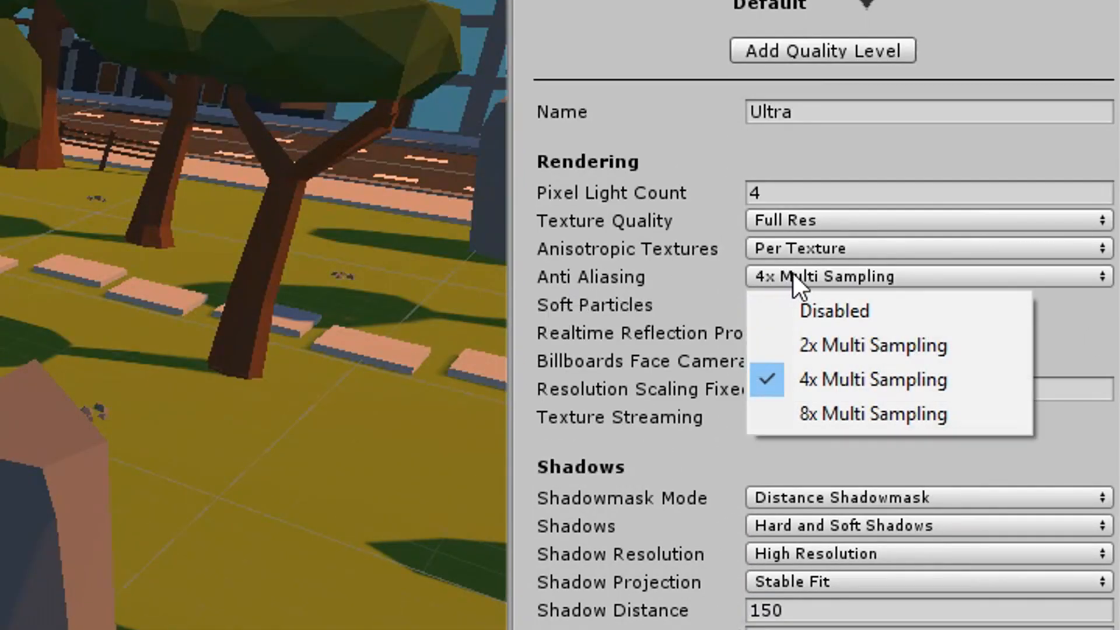
{"action": "left_click", "coordinate": [833, 310]}
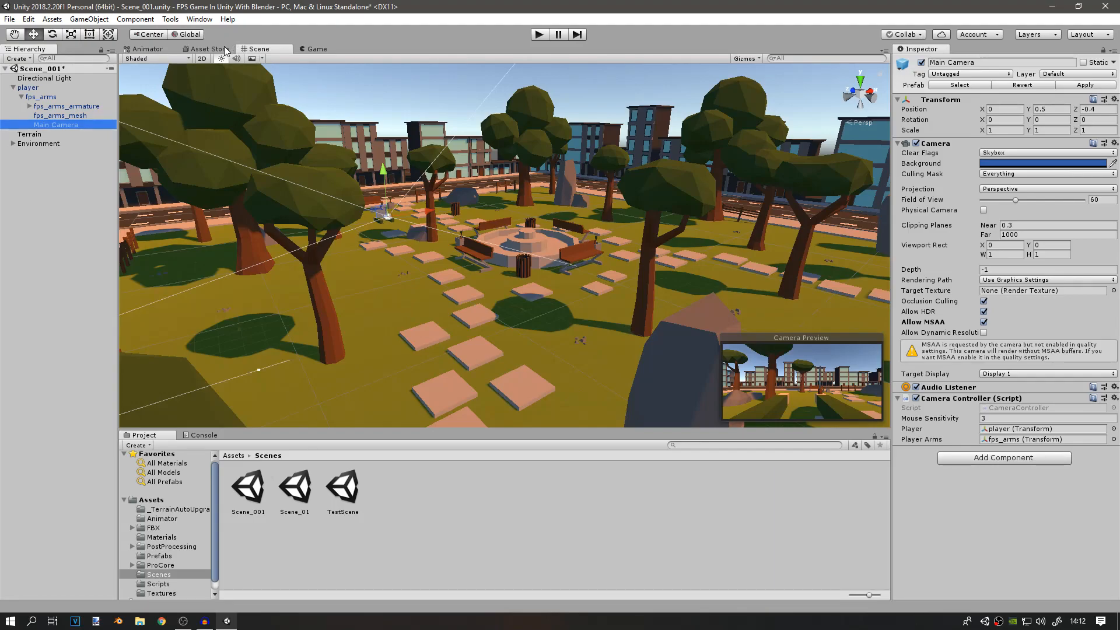
Search the Asset Store for 'post proc' and bring up Unity's Post Processing Stack page.
{"action": "left_click", "coordinate": [206, 49]}
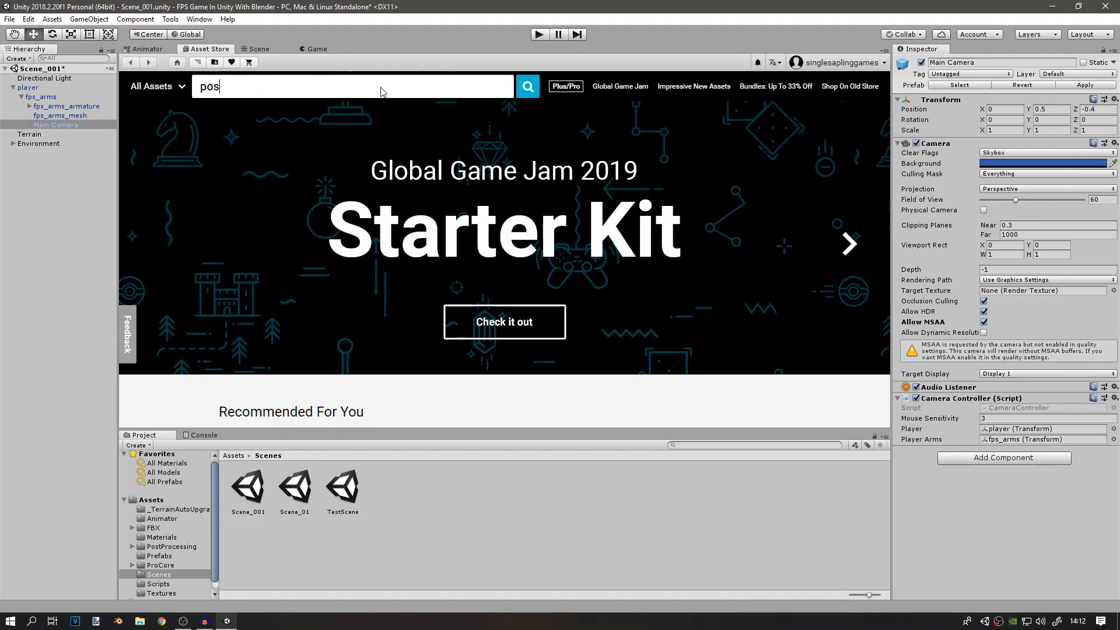
{"action": "type", "text": "t p"}
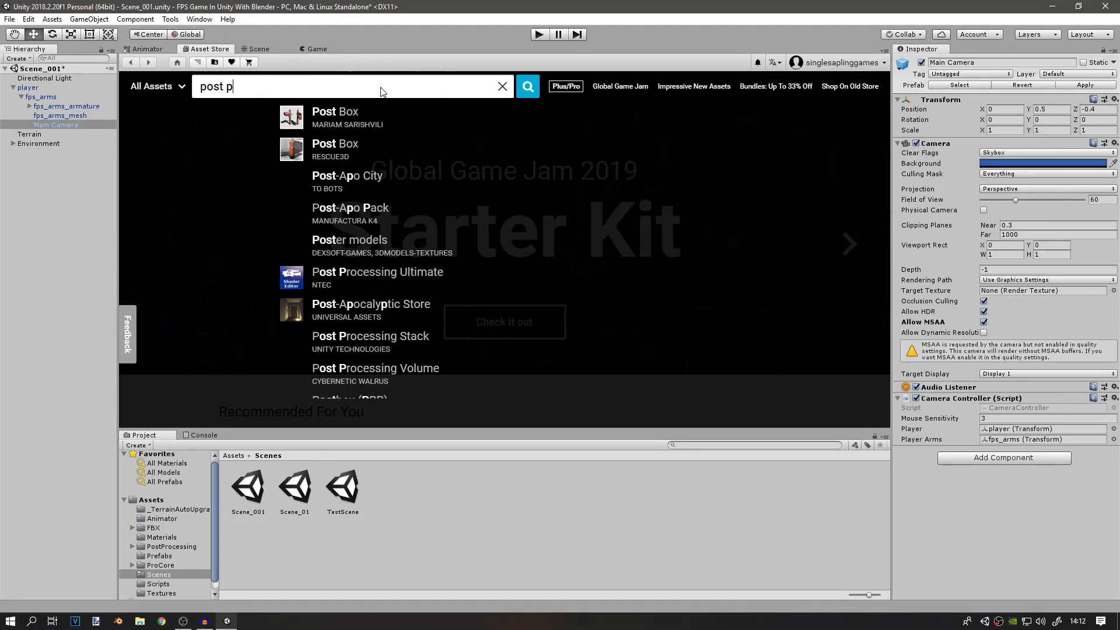
{"action": "type", "text": "roc"}
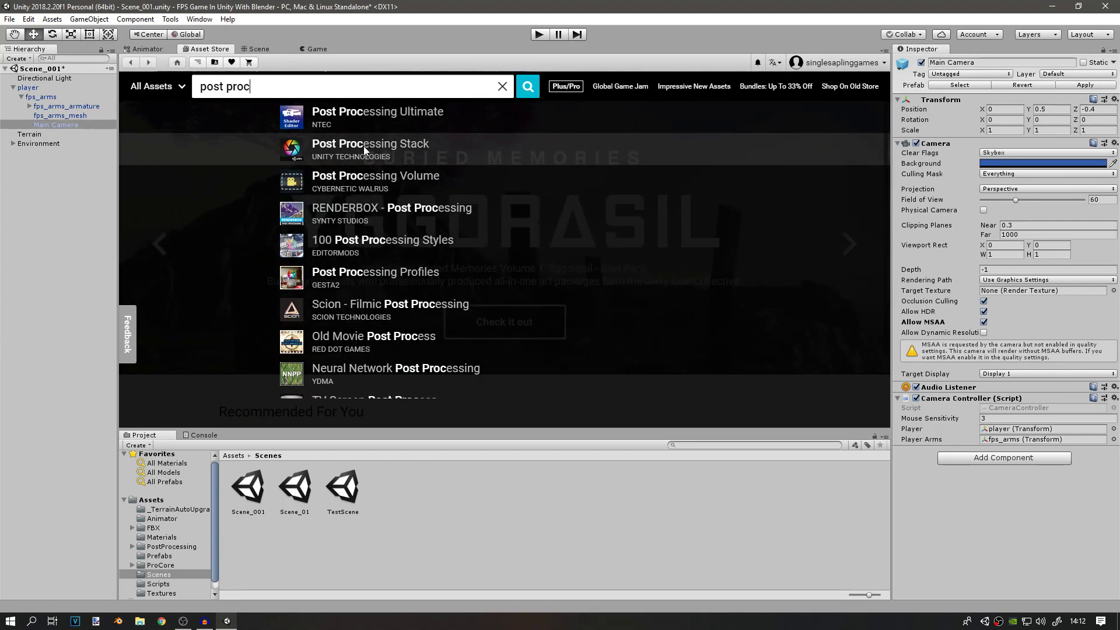
{"action": "left_click", "coordinate": [370, 149]}
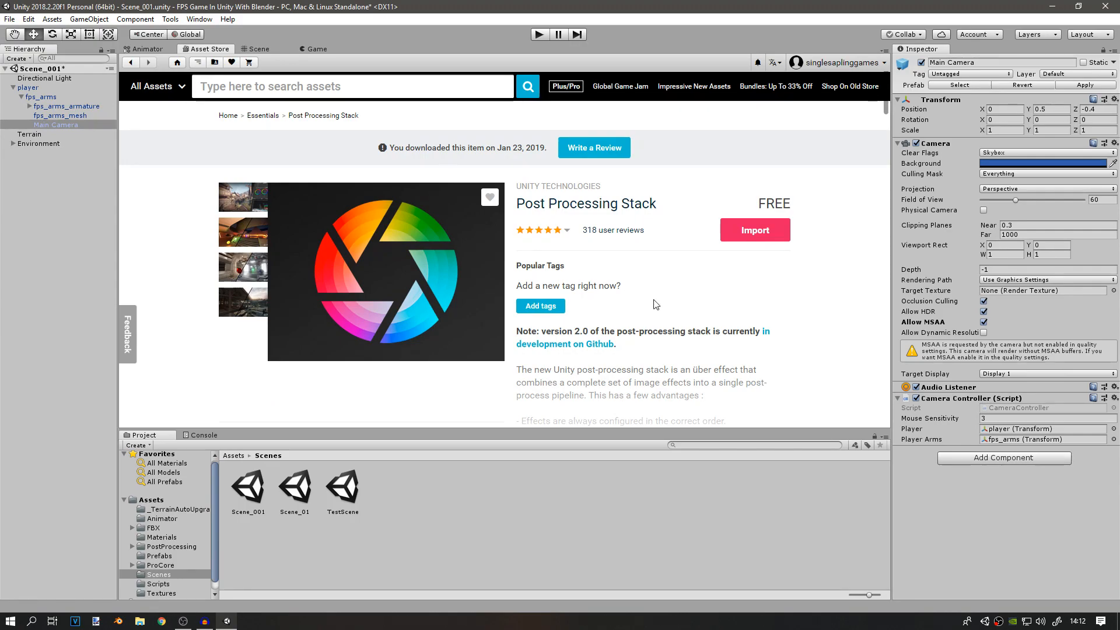
{"action": "mouse_move", "coordinate": [568, 327]}
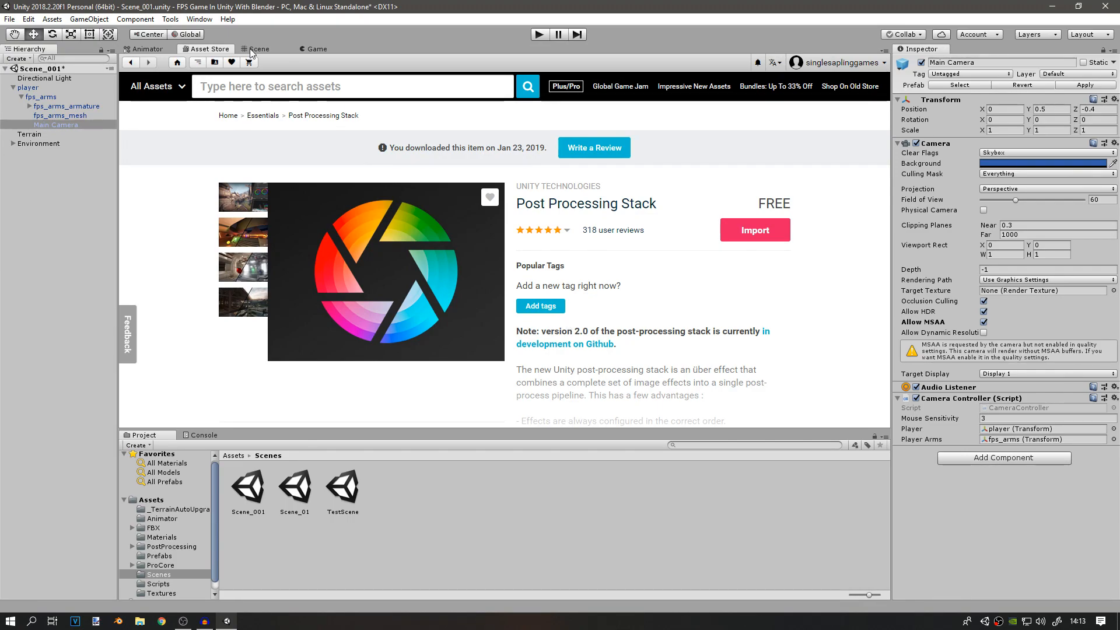
Add a Post-Processing Behaviour component to the Main Camera.
{"action": "left_click", "coordinate": [259, 49]}
{"action": "type", "text": "po"}
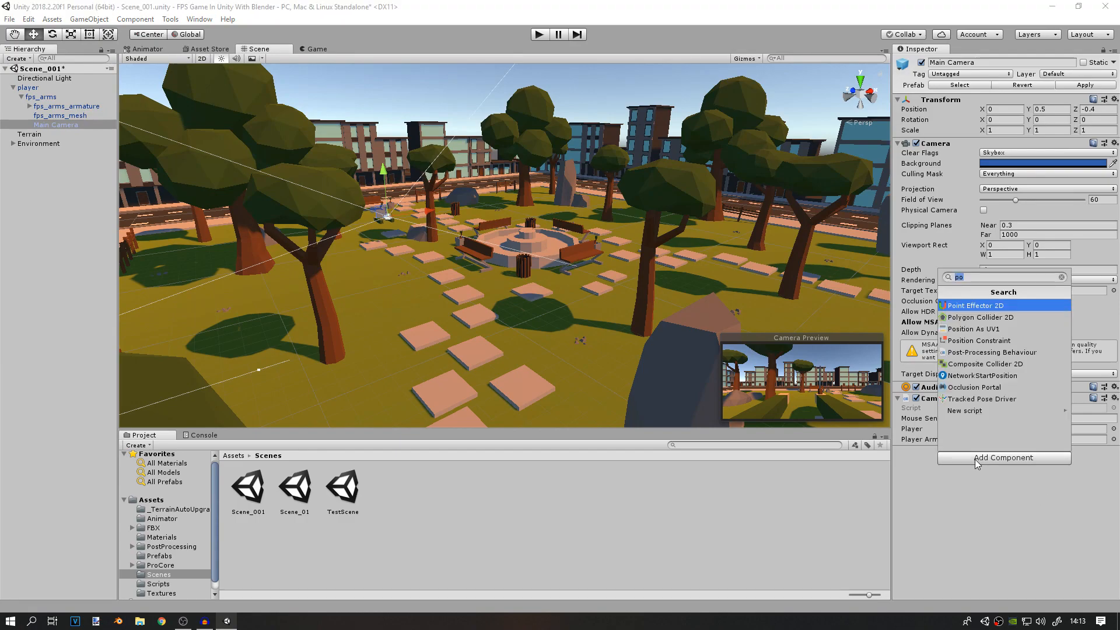
{"action": "left_click", "coordinate": [992, 351]}
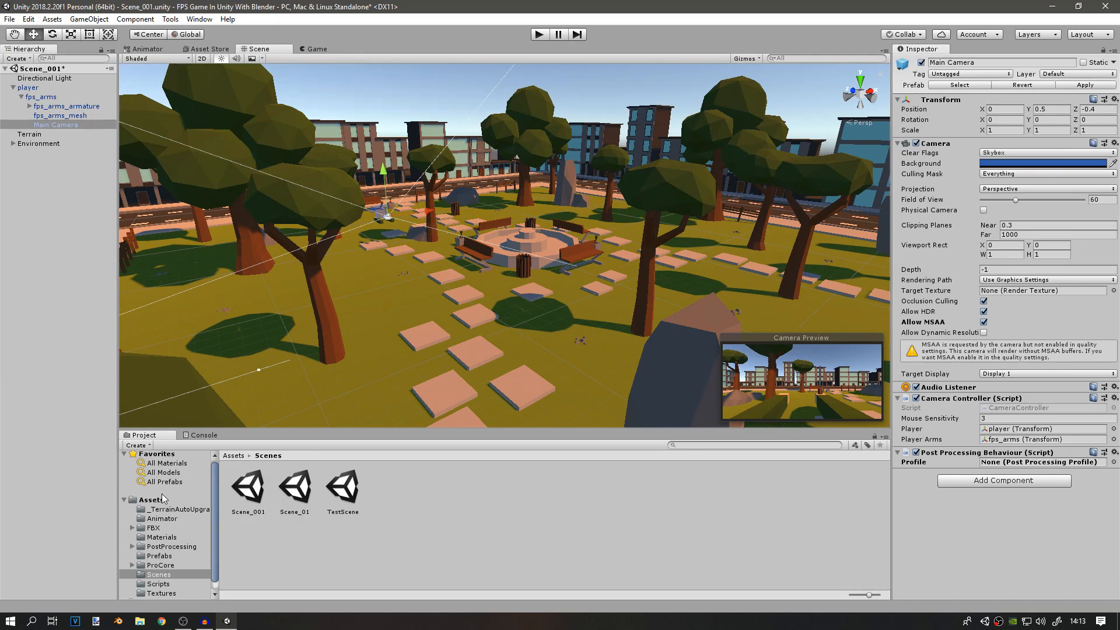
Create a new Post-Processing Profile asset in Assets named My PP.
{"action": "left_click", "coordinate": [151, 498]}
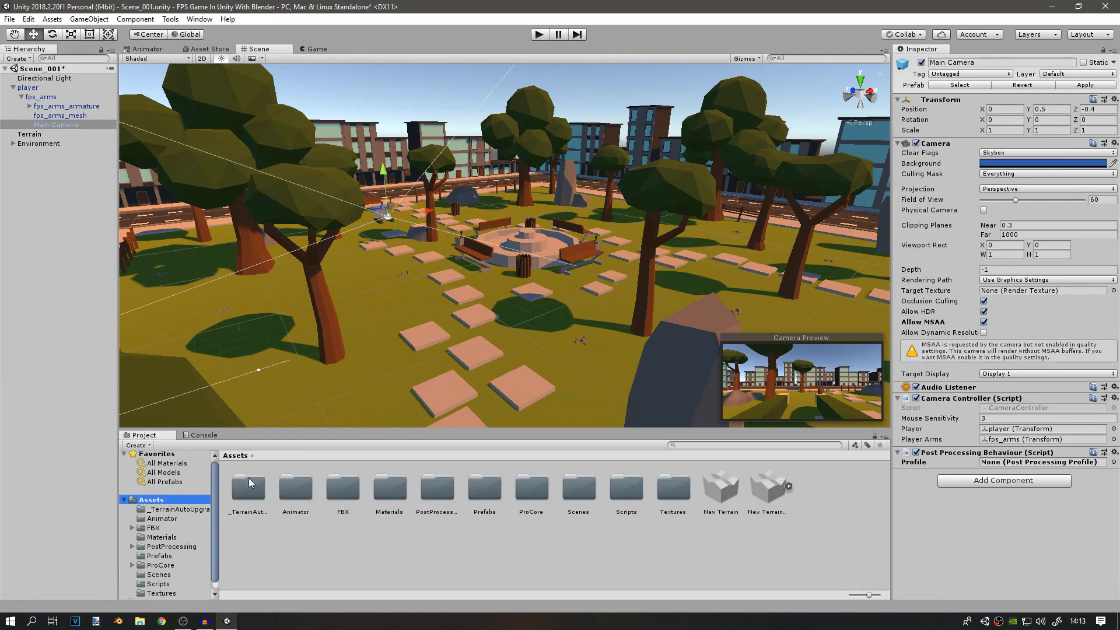
{"action": "right_click", "coordinate": [250, 481]}
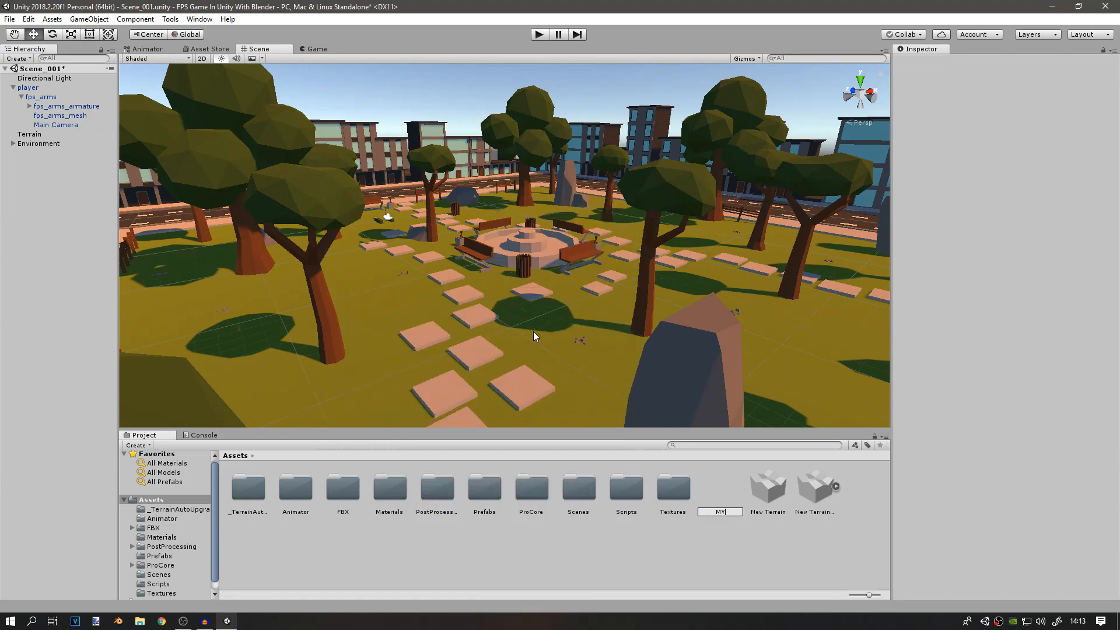
{"action": "type", "text": "My PP"}
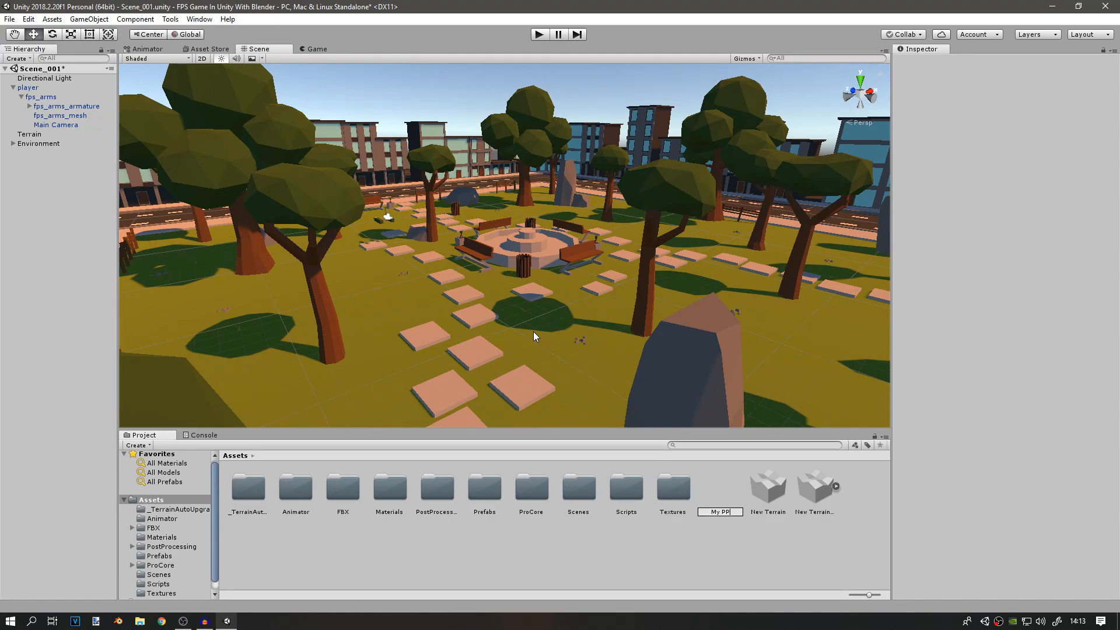
Assign the My PP profile to the camera's Post-Processing Behaviour.
{"action": "left_click", "coordinate": [56, 125]}
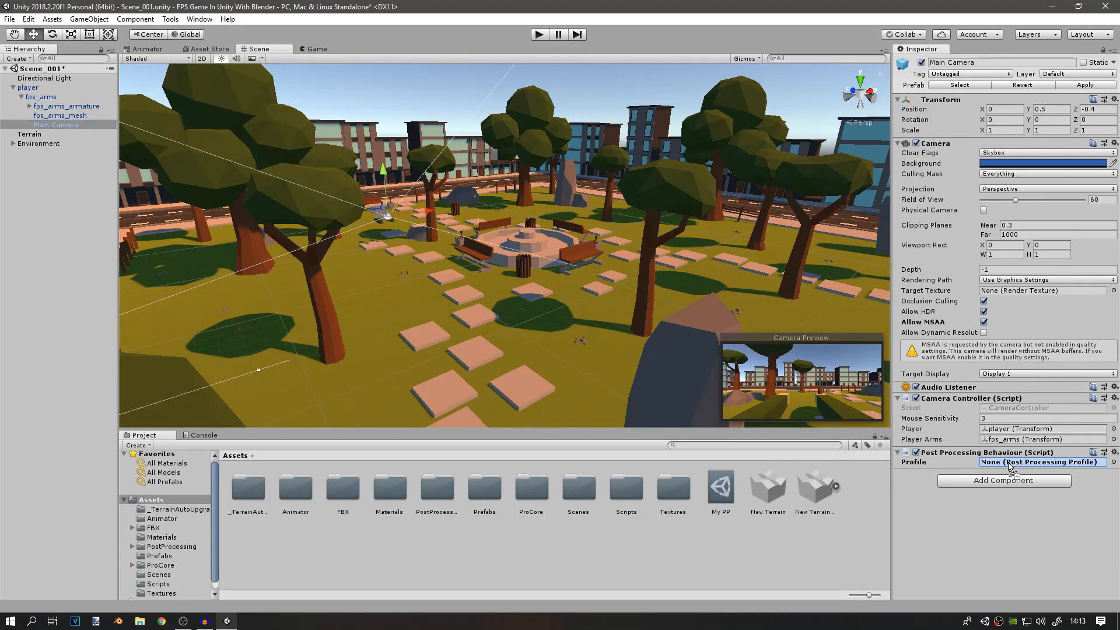
{"action": "left_click", "coordinate": [720, 489]}
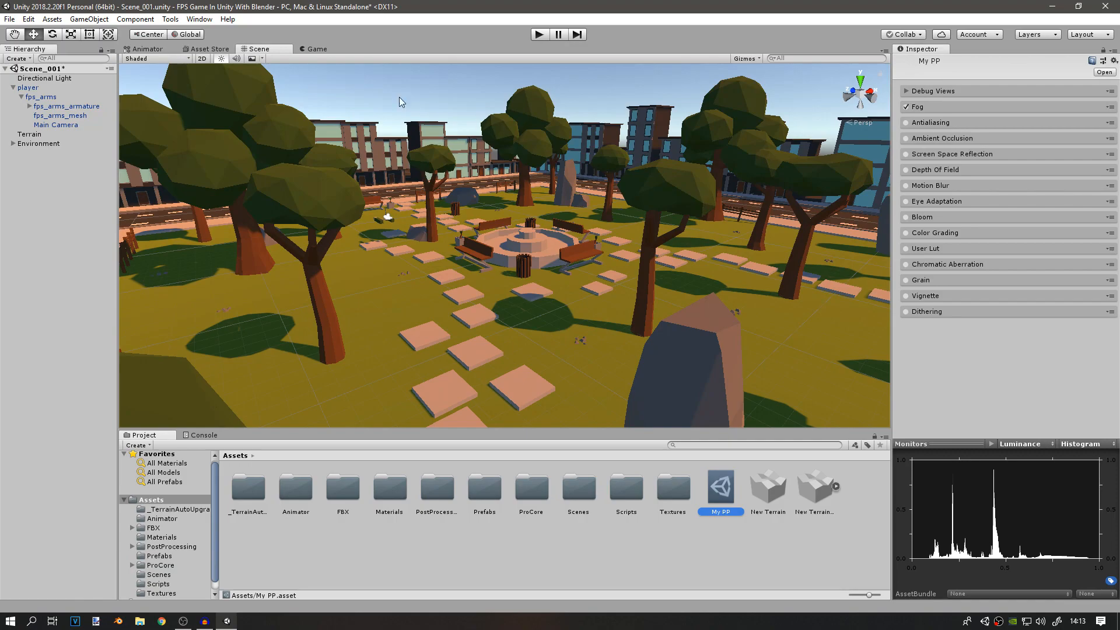
Enable Color Grading in My PP with the Filmic (ACES) tonemapper.
{"action": "left_click", "coordinate": [314, 49]}
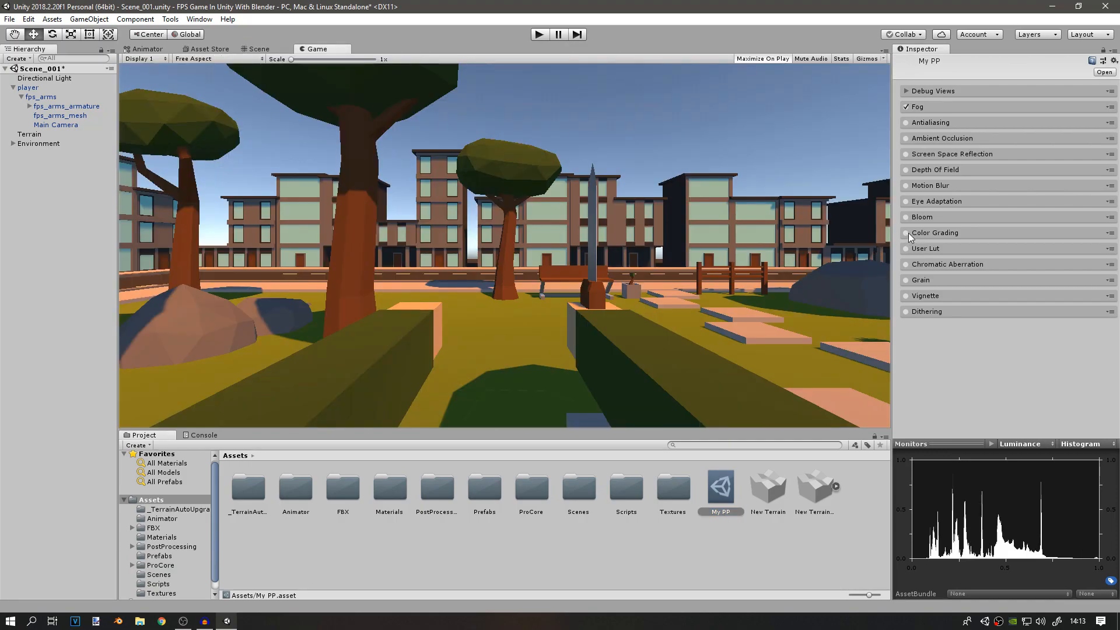
{"action": "left_click", "coordinate": [935, 232]}
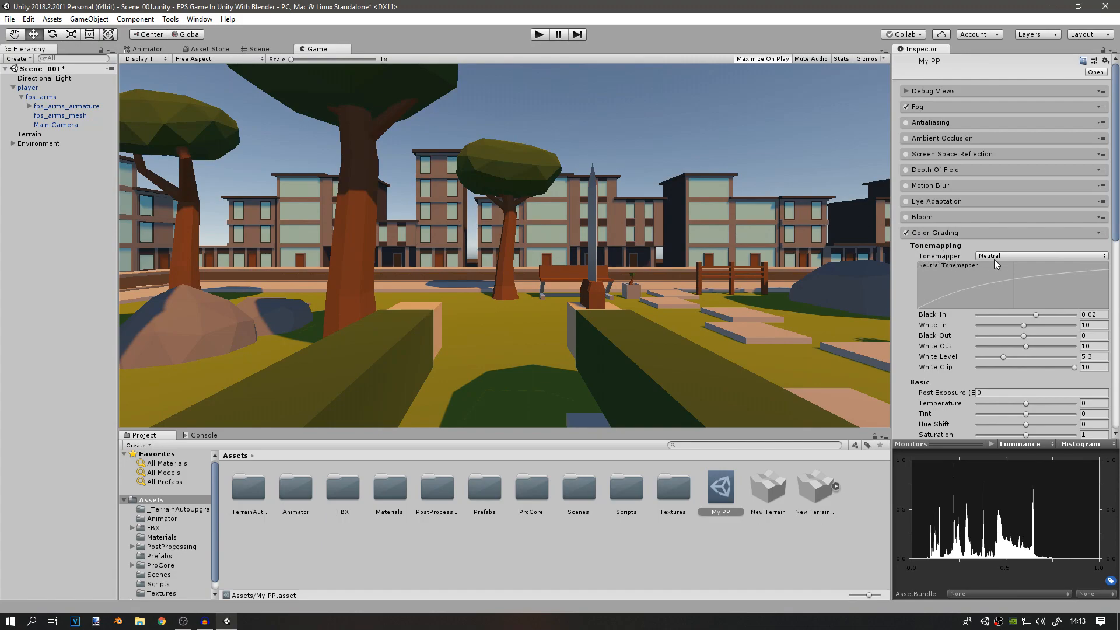
{"action": "left_click", "coordinate": [1040, 255]}
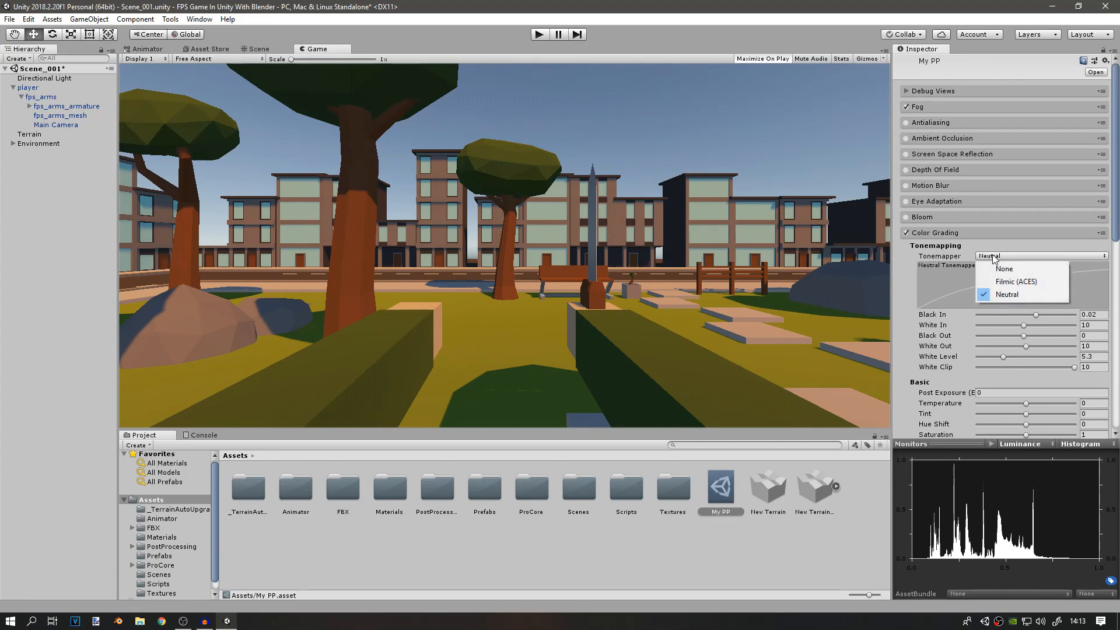
{"action": "left_click", "coordinate": [1015, 281]}
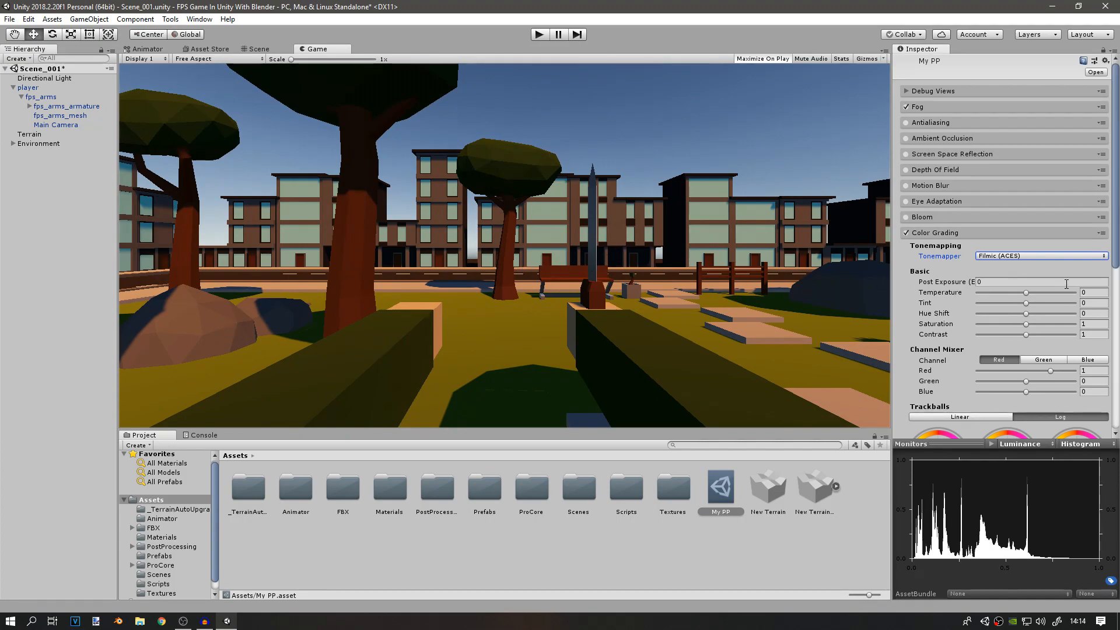
{"action": "mouse_move", "coordinate": [1023, 291]}
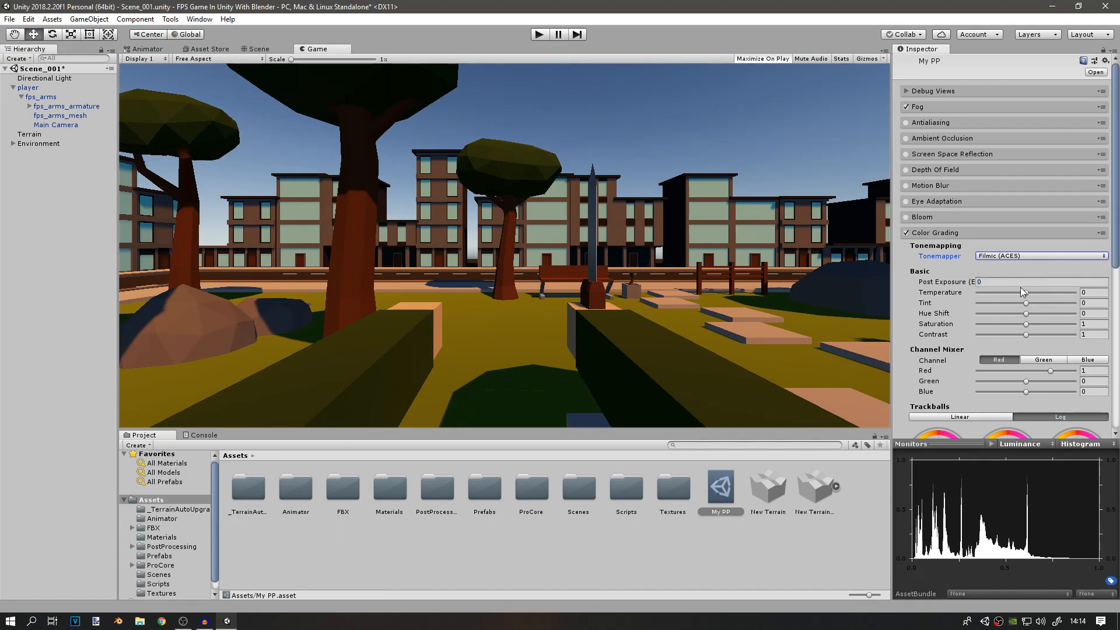
{"action": "left_click", "coordinate": [259, 49]}
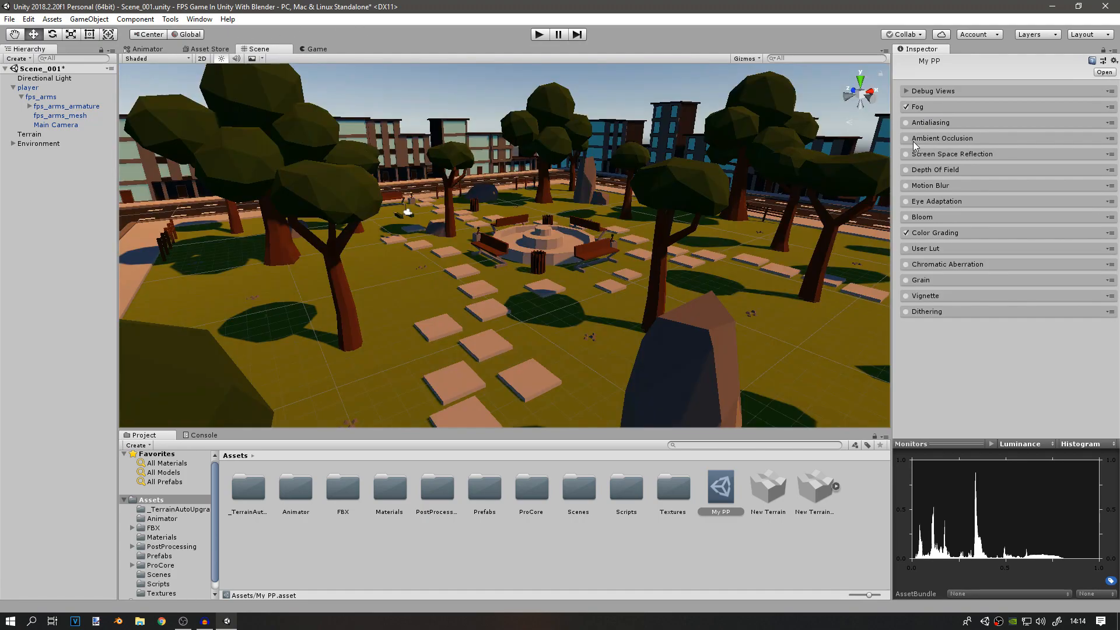
Enable Ambient Occlusion in the My PP profile.
{"action": "left_click", "coordinate": [316, 49]}
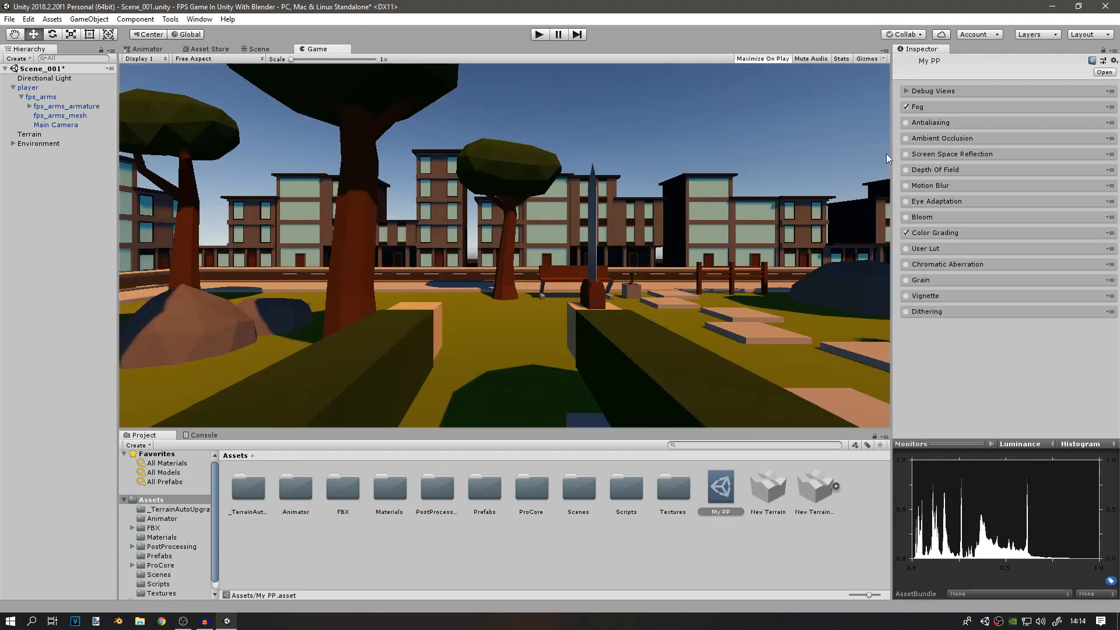
{"action": "left_click", "coordinate": [932, 137]}
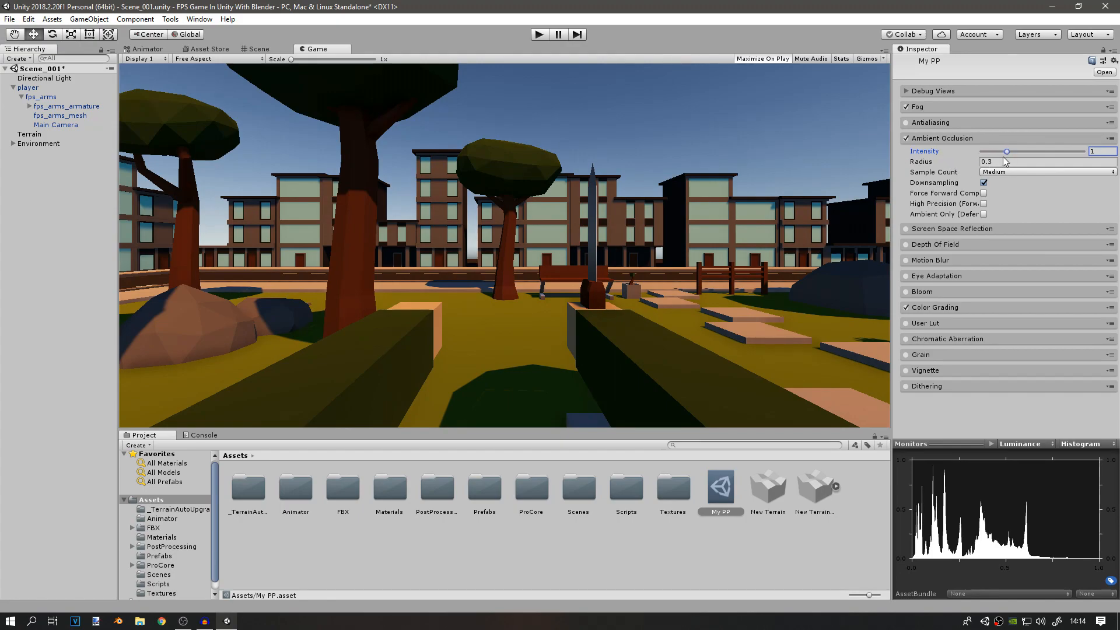
{"action": "left_click", "coordinate": [258, 49]}
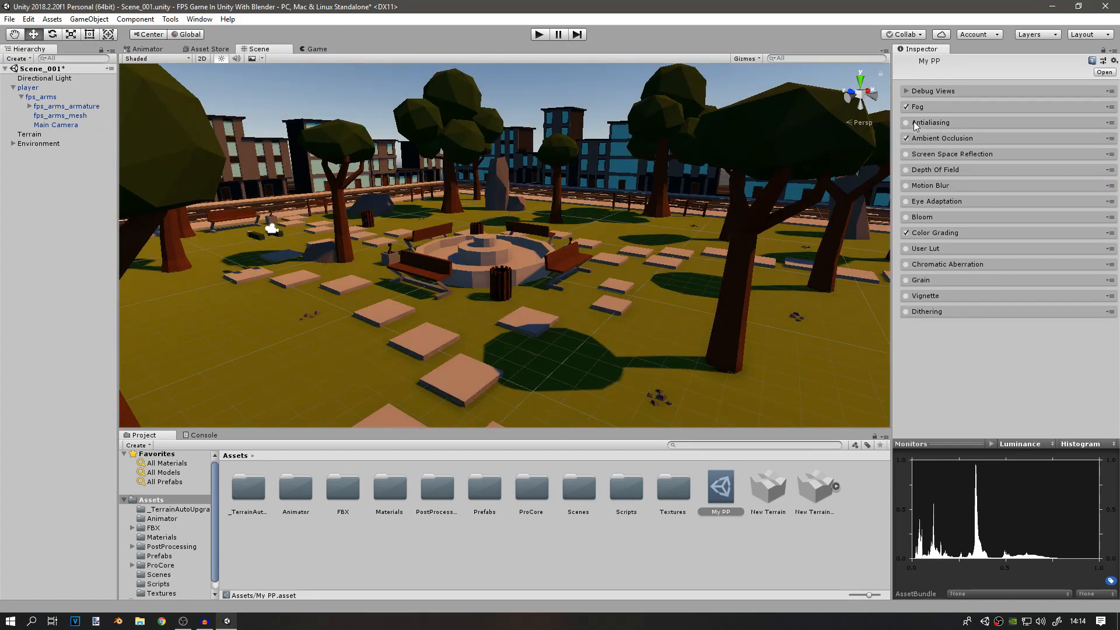
Enable Antialiasing with the Temporal Anti-aliasing method.
{"action": "left_click", "coordinate": [315, 49]}
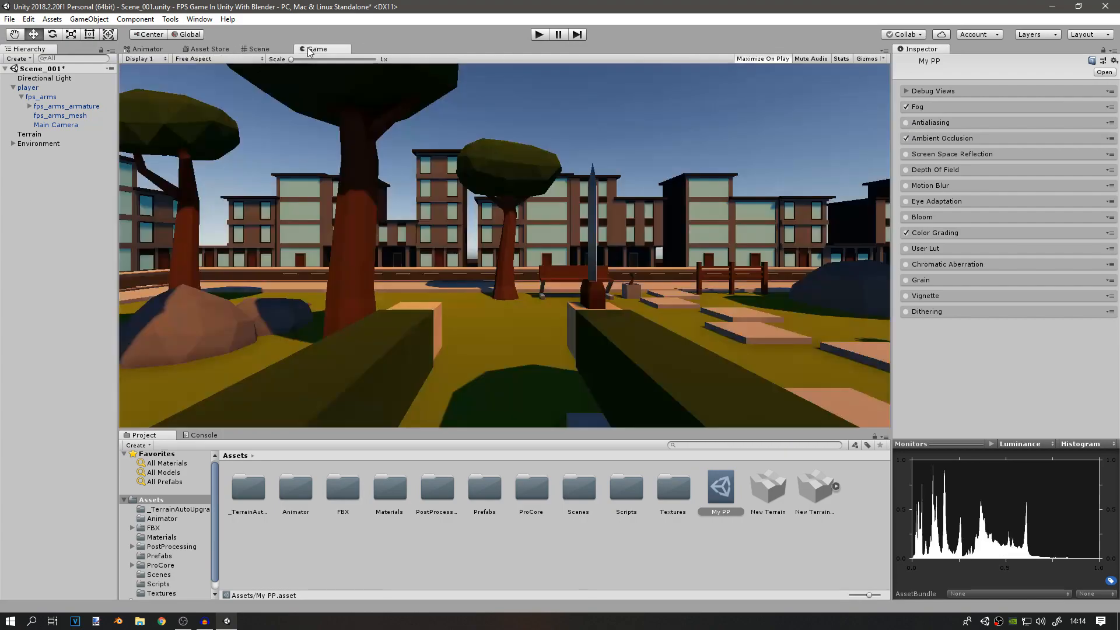
{"action": "left_click", "coordinate": [930, 122]}
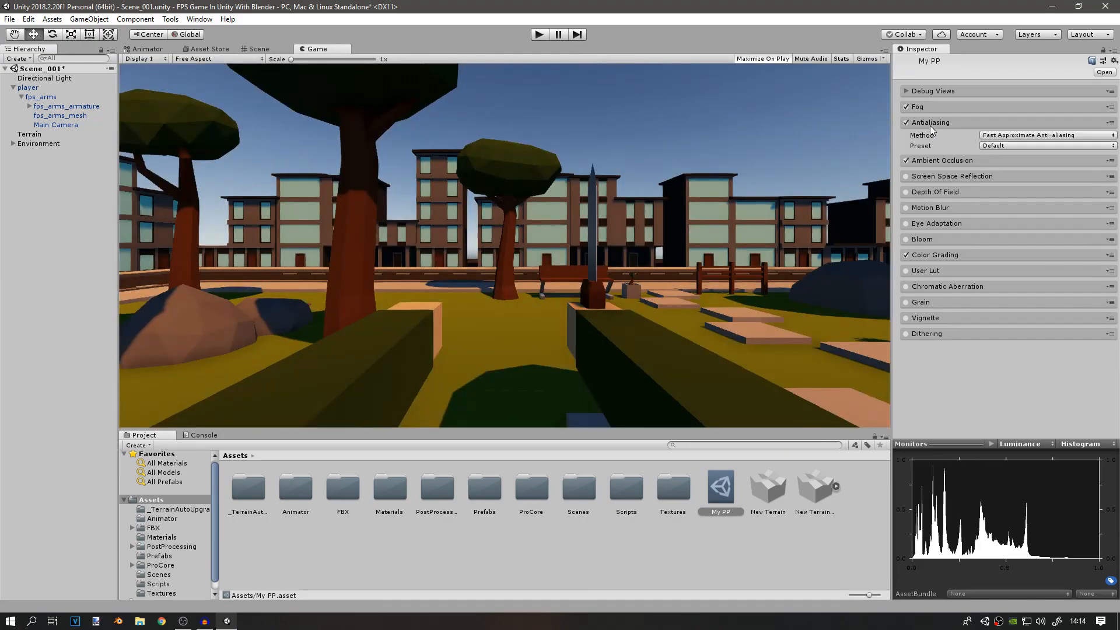
{"action": "left_click", "coordinate": [1045, 136]}
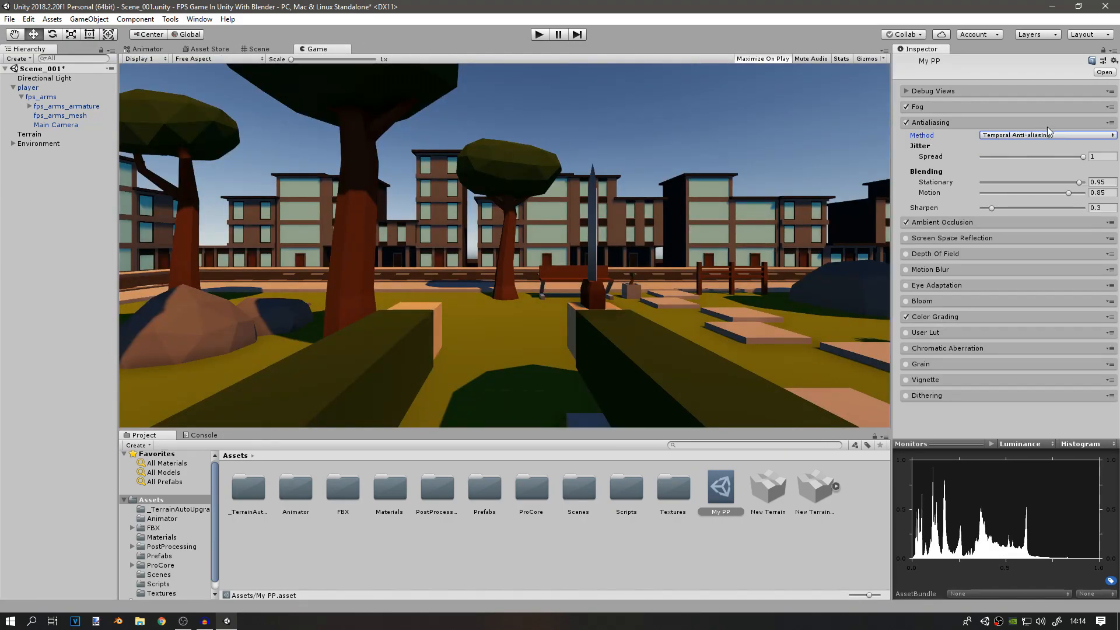
{"action": "left_click", "coordinate": [1046, 136]}
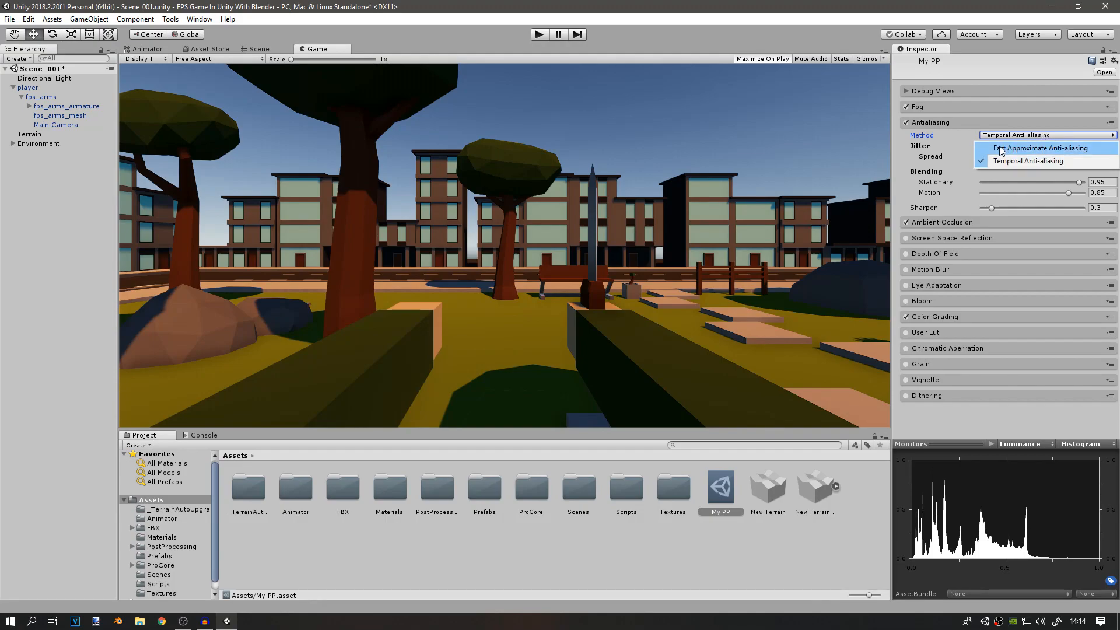
{"action": "left_click", "coordinate": [1027, 161]}
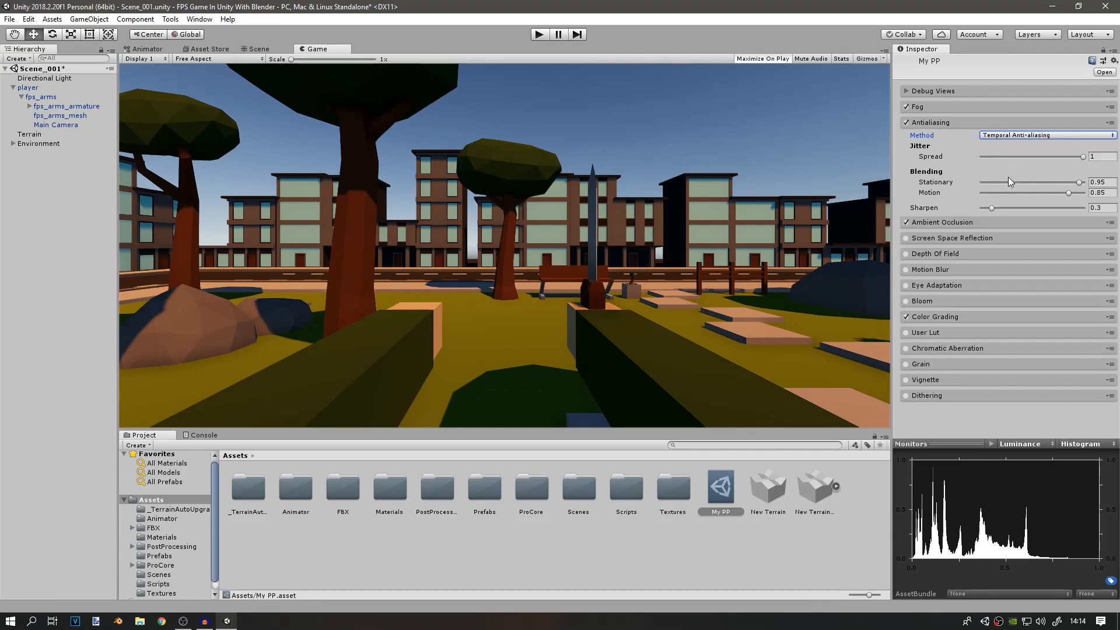
{"action": "left_click", "coordinate": [539, 33]}
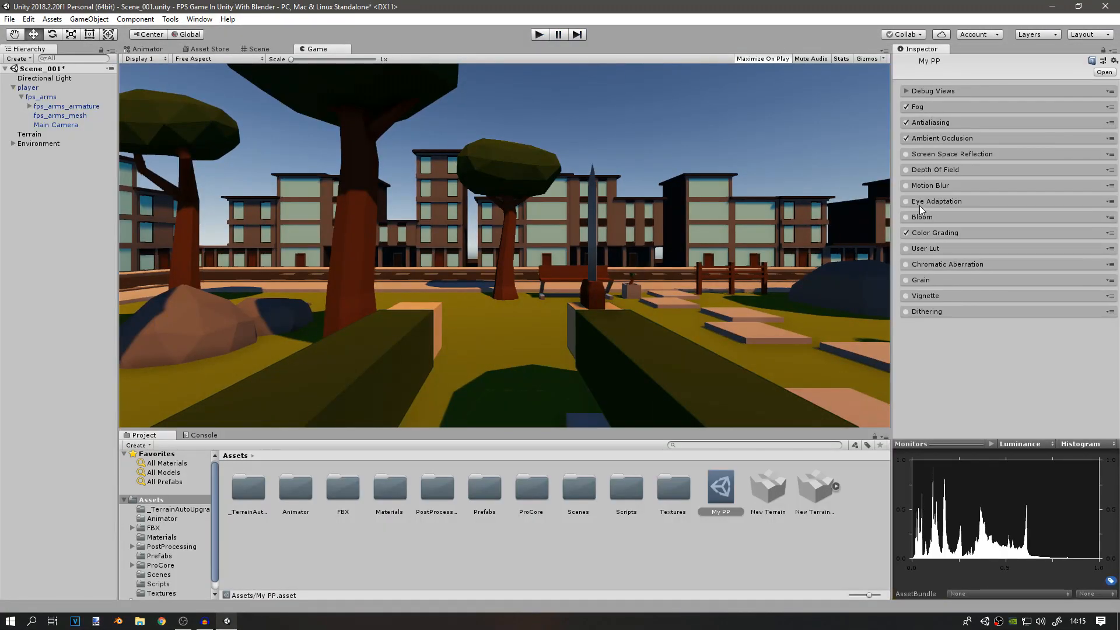
Enable Eye Adaptation, Bloom and Motion Blur in the profile.
{"action": "left_click", "coordinate": [908, 201]}
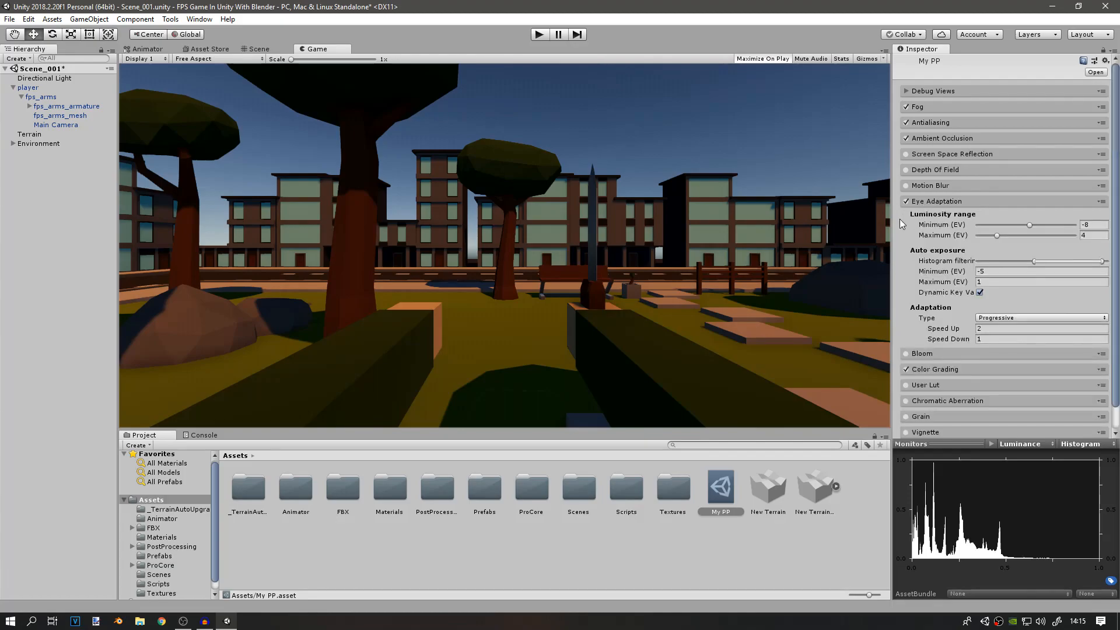
{"action": "mouse_move", "coordinate": [550, 255]}
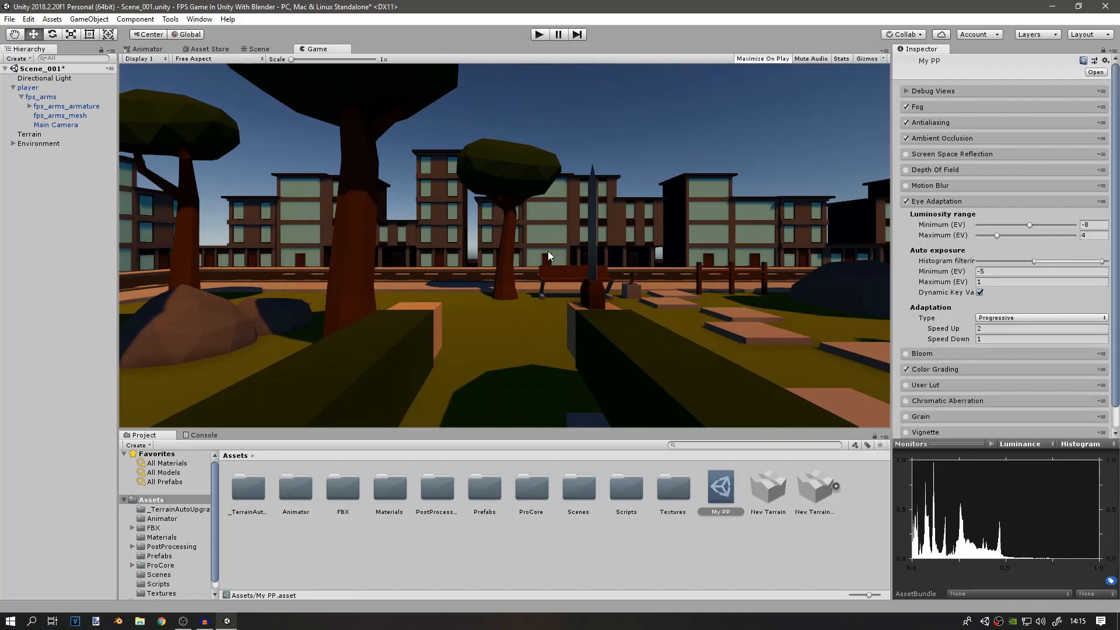
{"action": "left_click", "coordinate": [906, 200]}
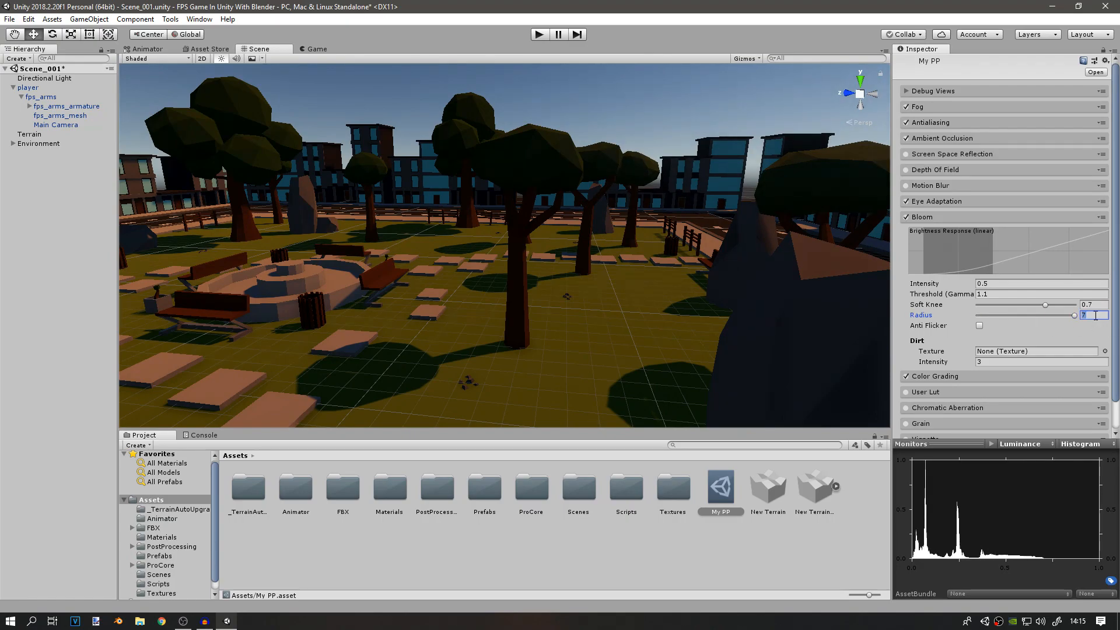
{"action": "left_click", "coordinate": [929, 186]}
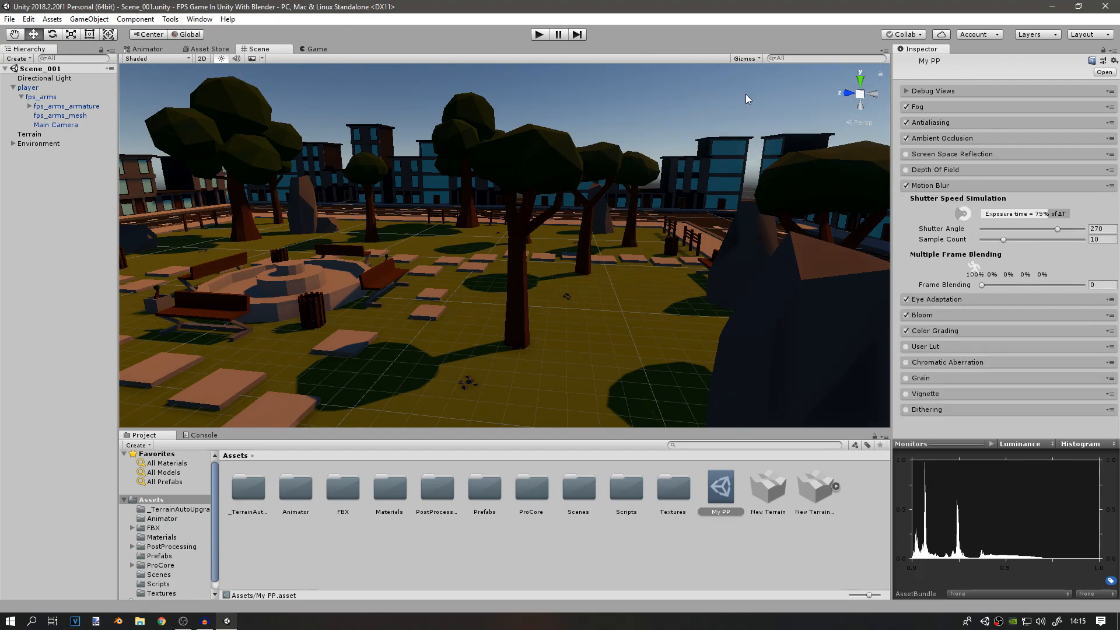
Enable a classic black Vignette, then run the game to preview the effects.
{"action": "left_click", "coordinate": [539, 34]}
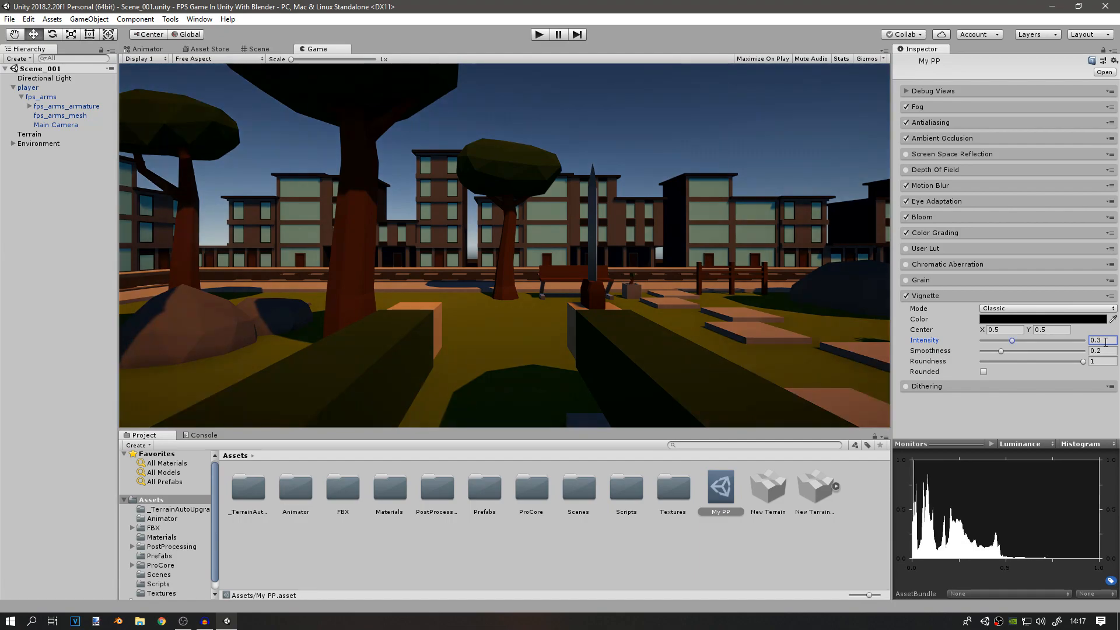
{"action": "left_click", "coordinate": [908, 295]}
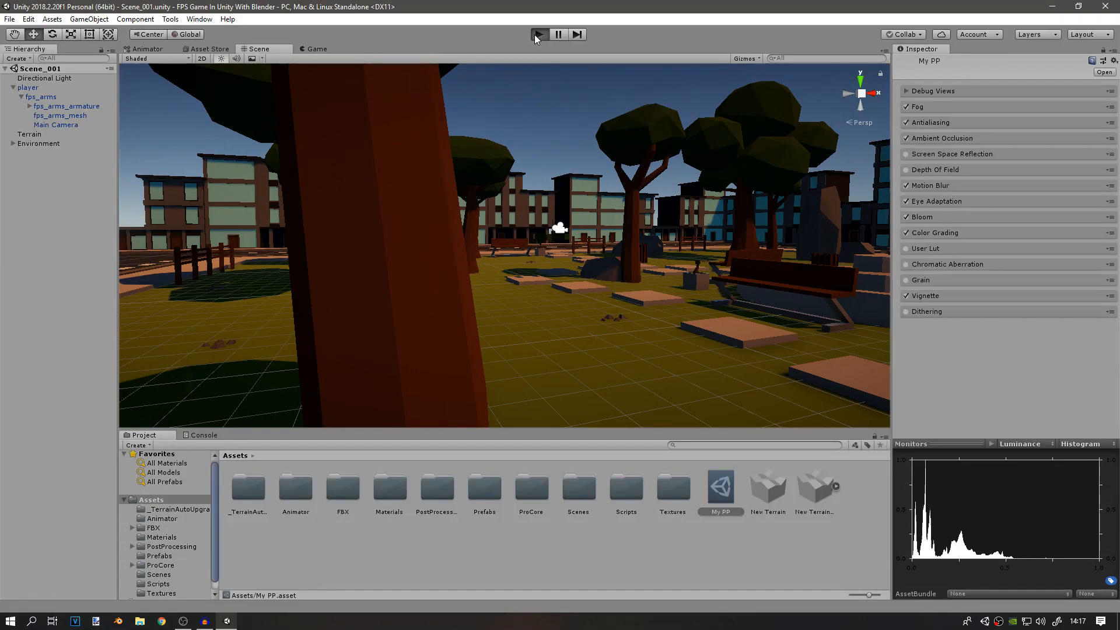
{"action": "left_click", "coordinate": [538, 34]}
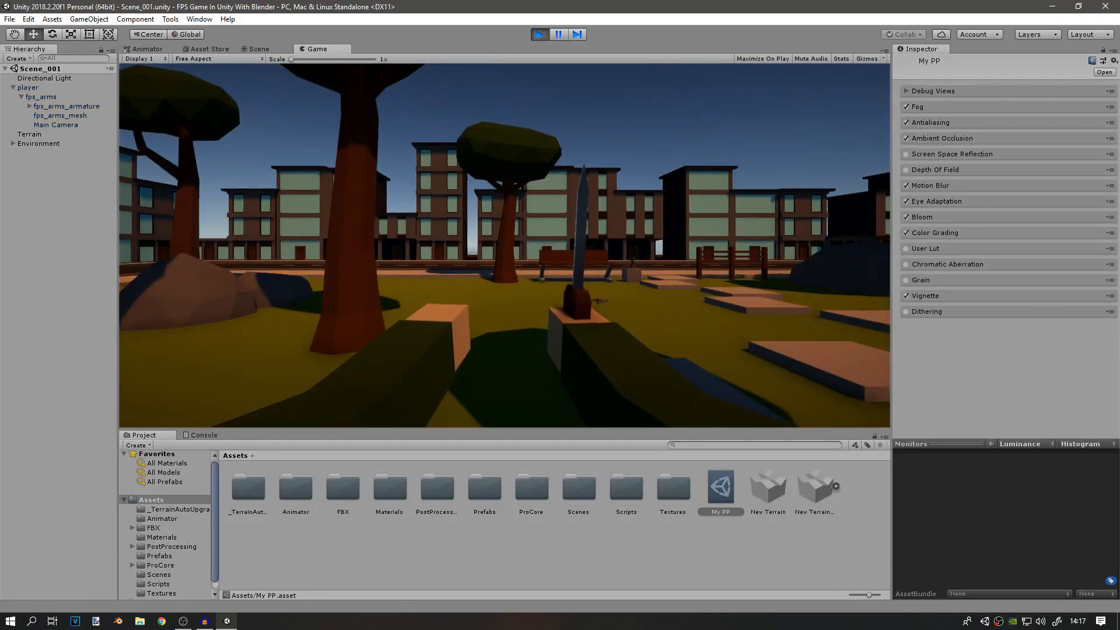